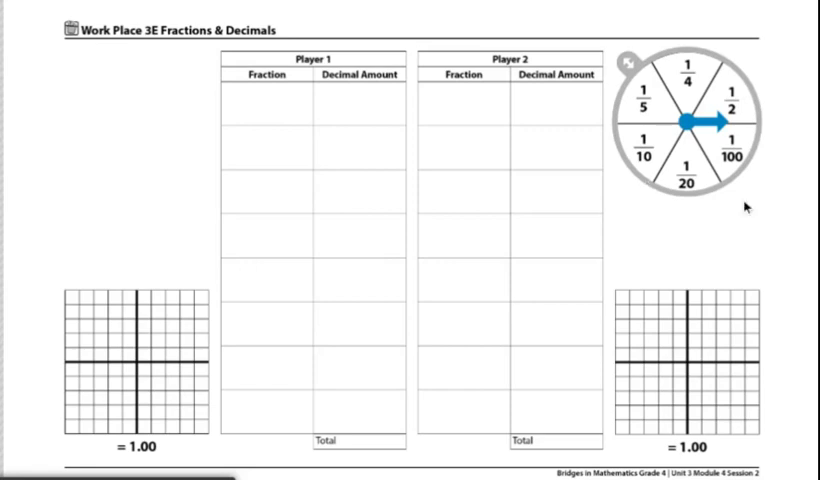
pyautogui.moveTo(748, 202)
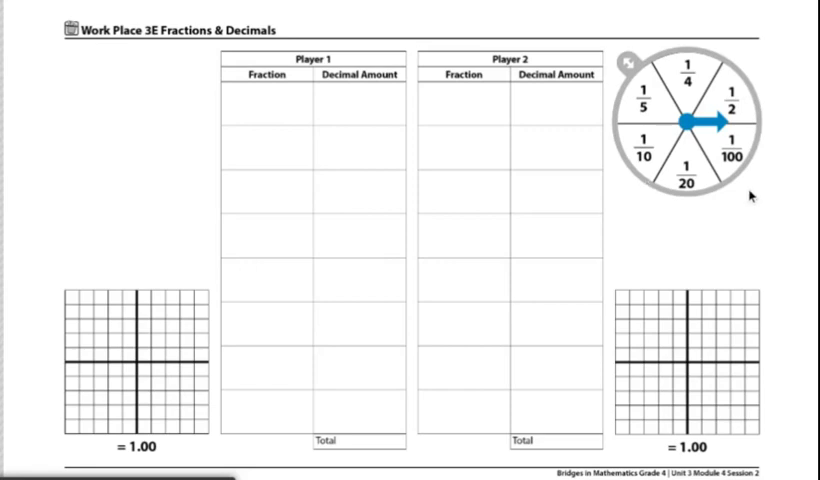
pyautogui.moveTo(730, 194)
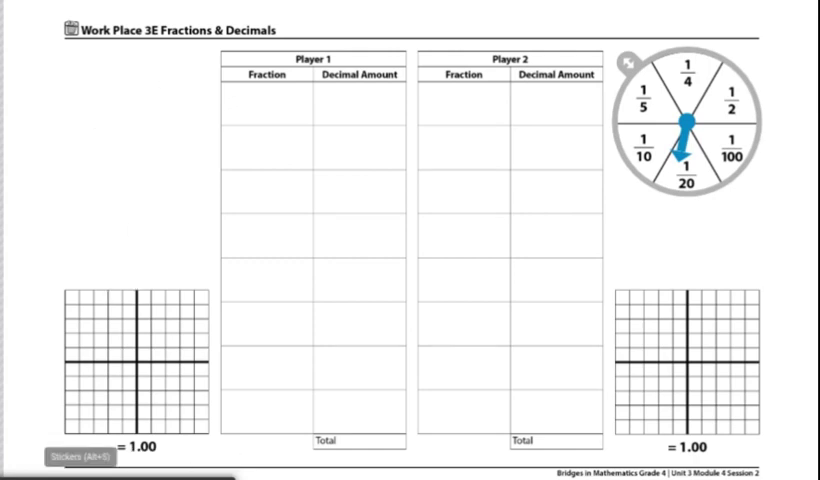
pyautogui.moveTo(250, 104)
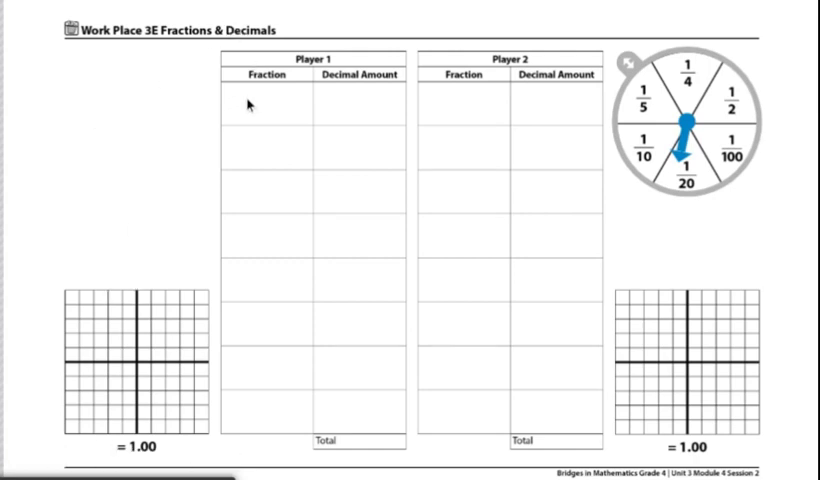
pyautogui.moveTo(348, 118)
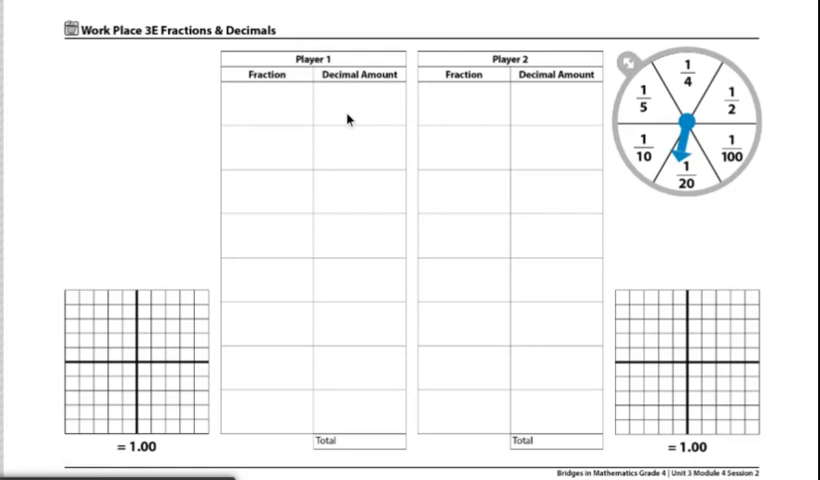